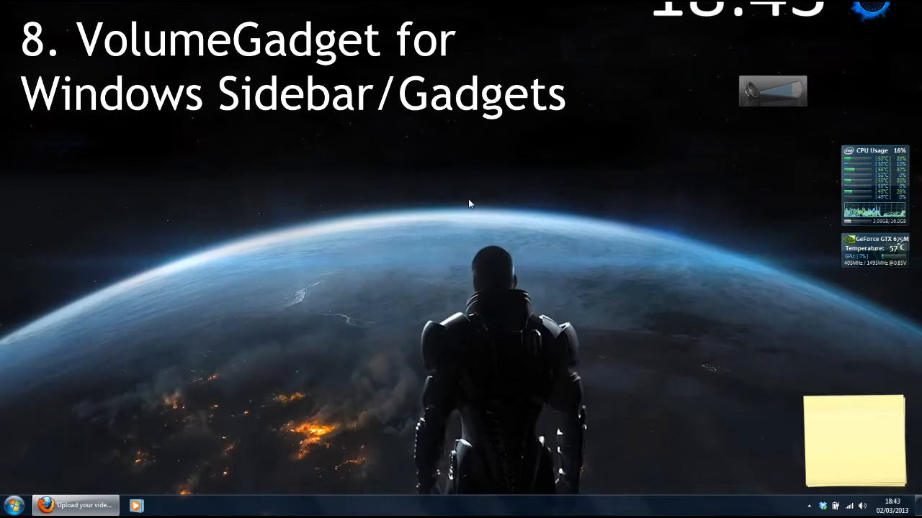
pyautogui.moveTo(461, 202)
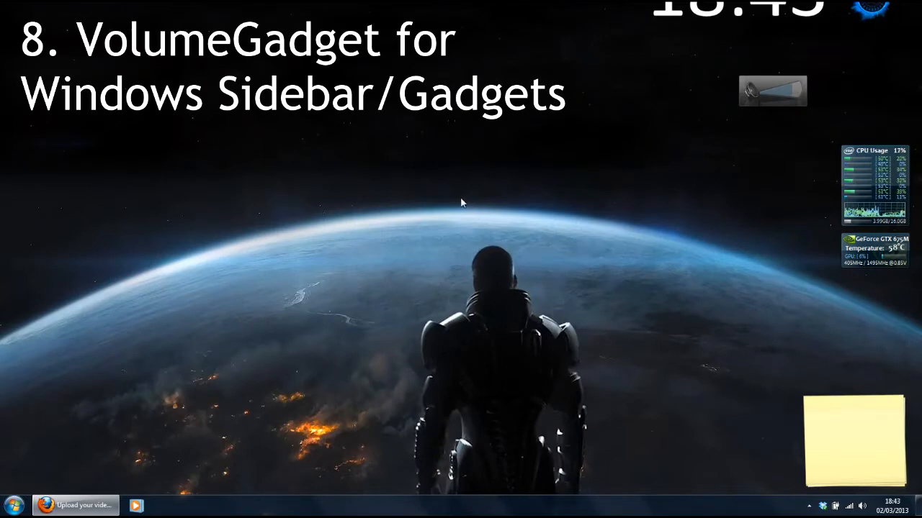
pyautogui.moveTo(670, 117)
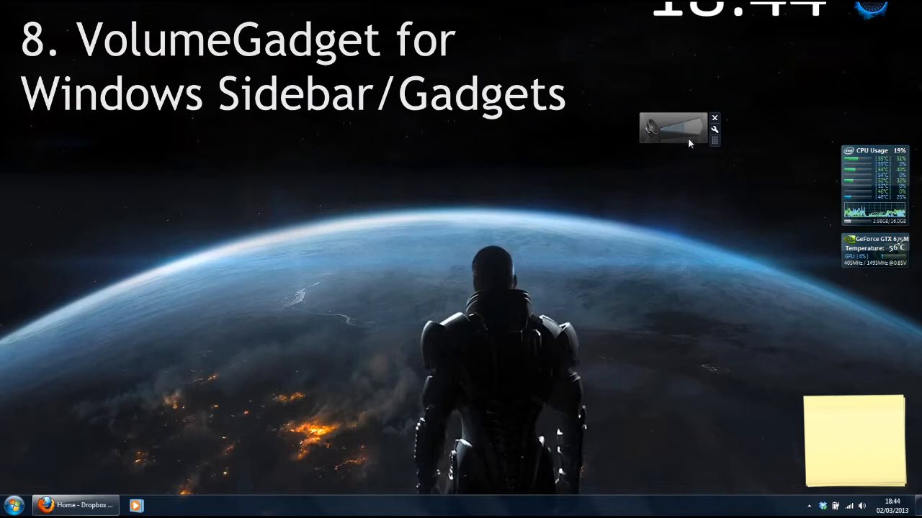
# Bring up the volume gadget's options, then launch Timed Shutdown from the Start menu.
pyautogui.rightClick(673, 128)
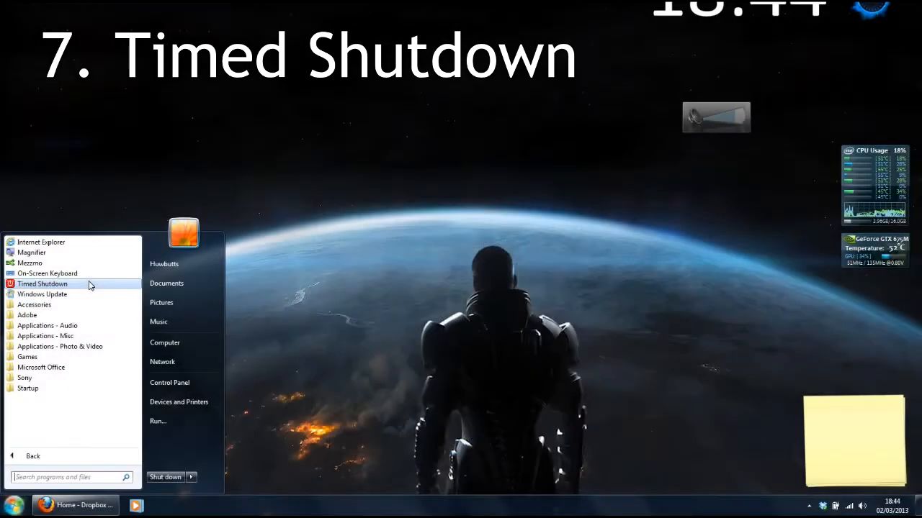
pyautogui.click(41, 283)
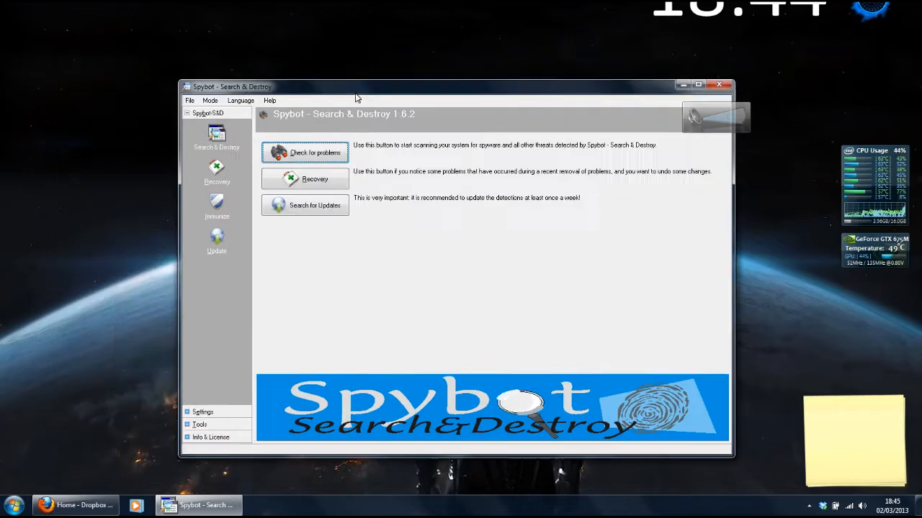
# Run Spybot's Check for problems scan, then open Immunize and OK the browsers warning.
pyautogui.click(305, 205)
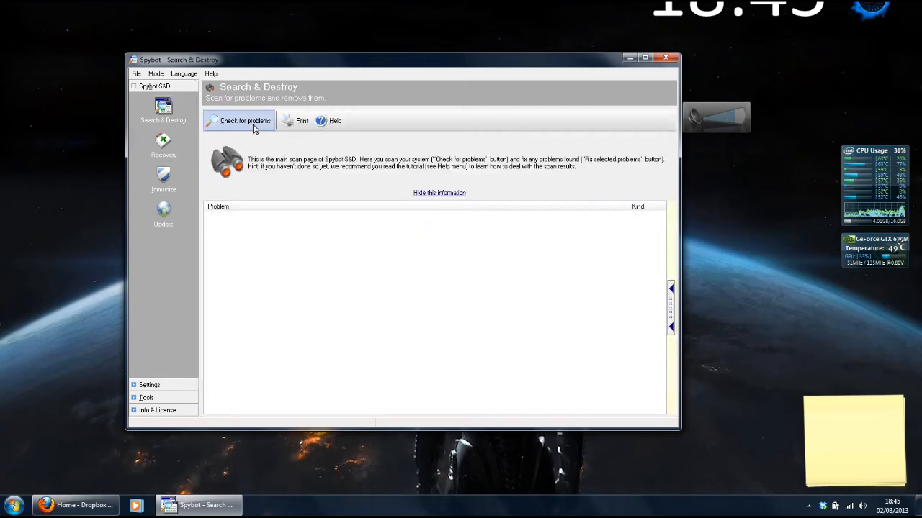
pyautogui.click(241, 121)
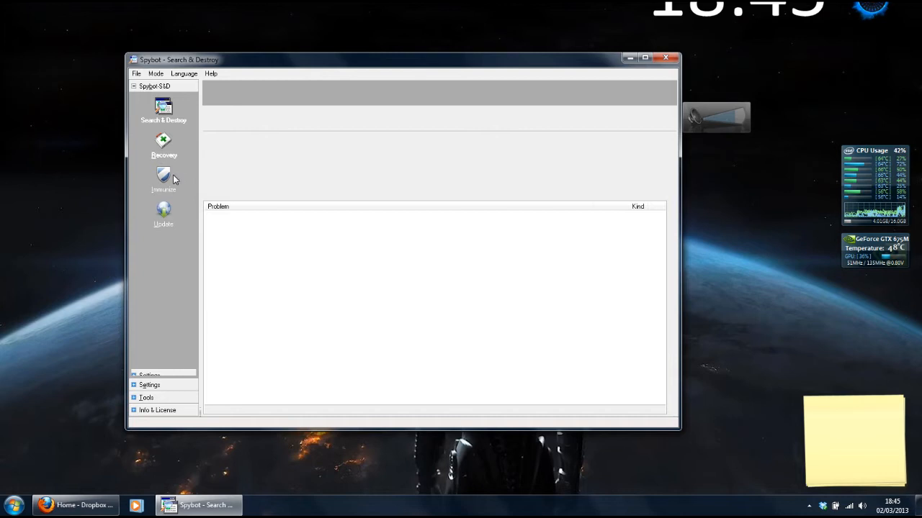
pyautogui.click(163, 180)
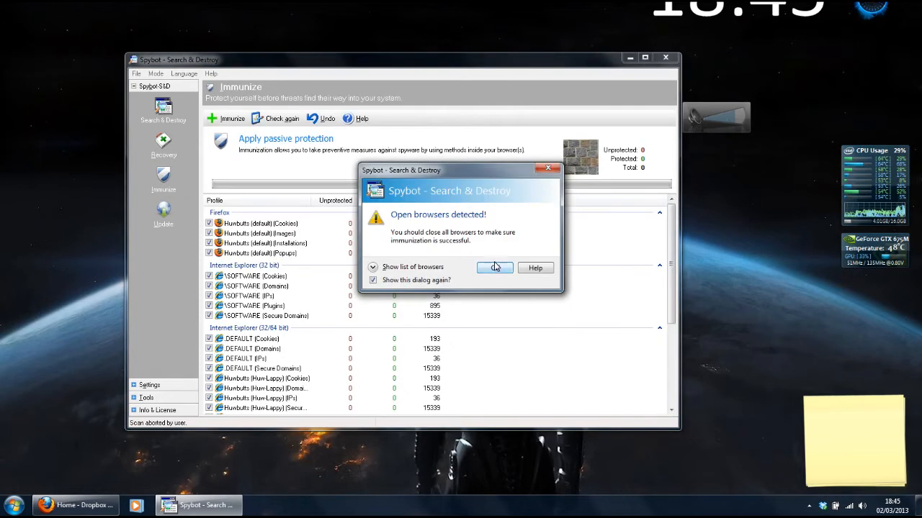
pyautogui.click(494, 267)
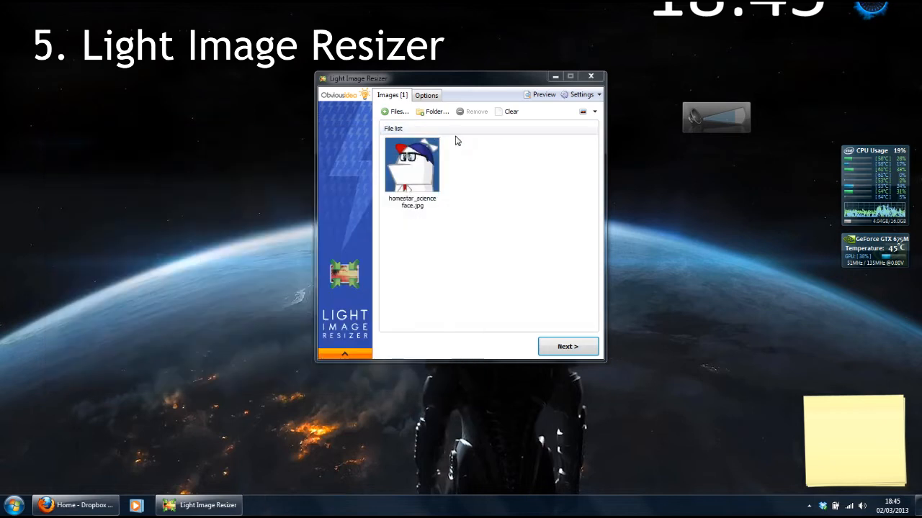
# Resize the homestar image with the HDTV (1080) profile and close the processing report.
pyautogui.click(427, 94)
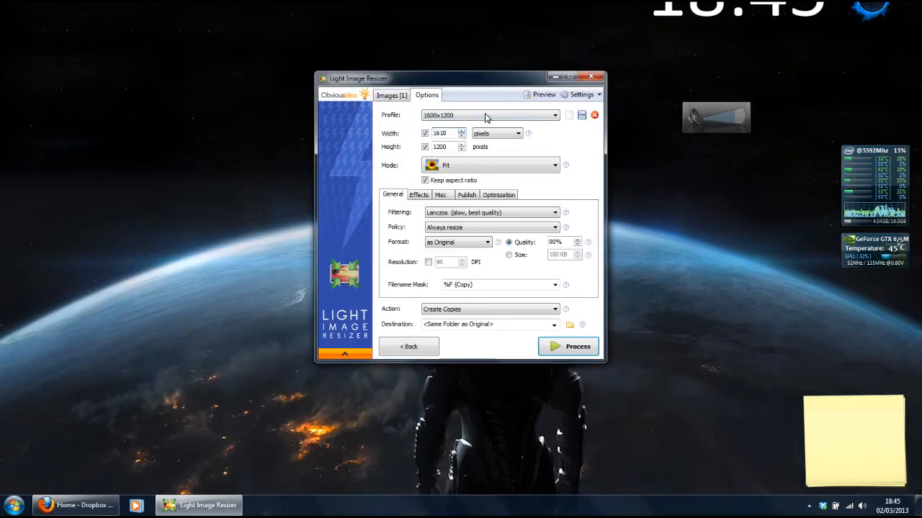
pyautogui.click(554, 115)
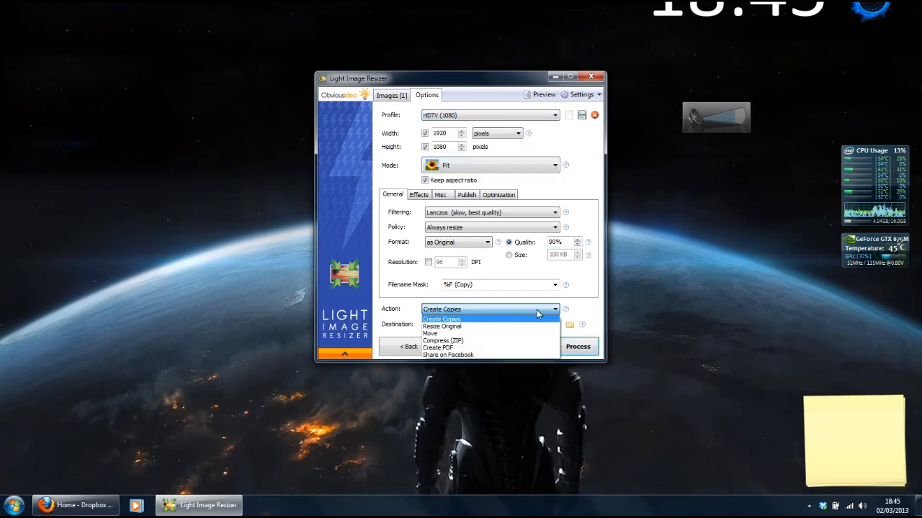
pyautogui.click(579, 346)
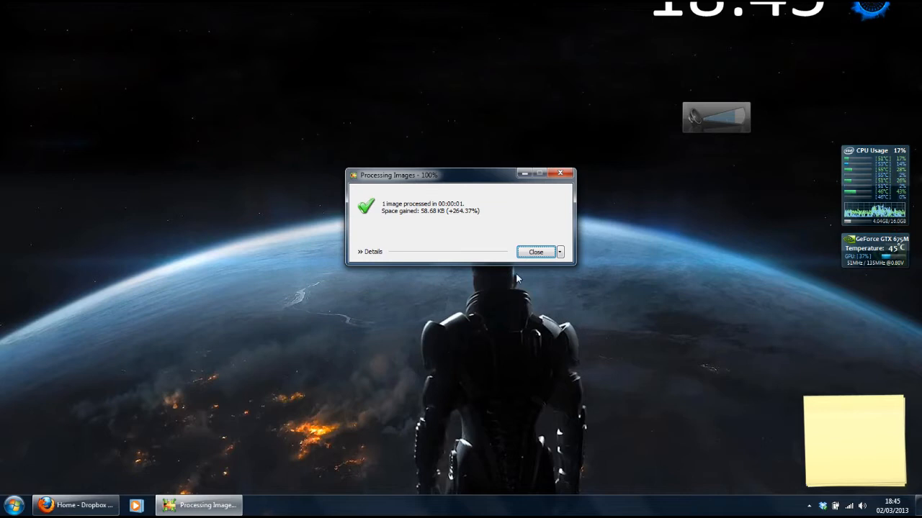
pyautogui.click(536, 252)
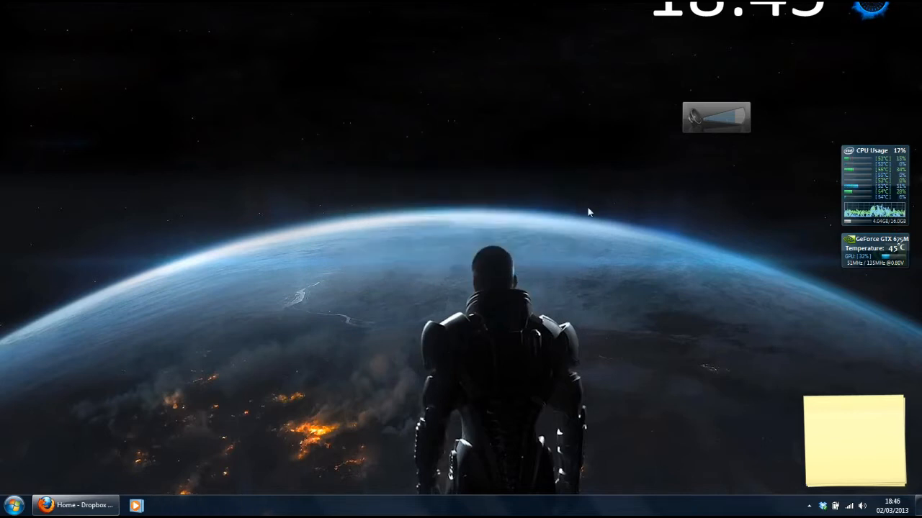
pyautogui.moveTo(499, 223)
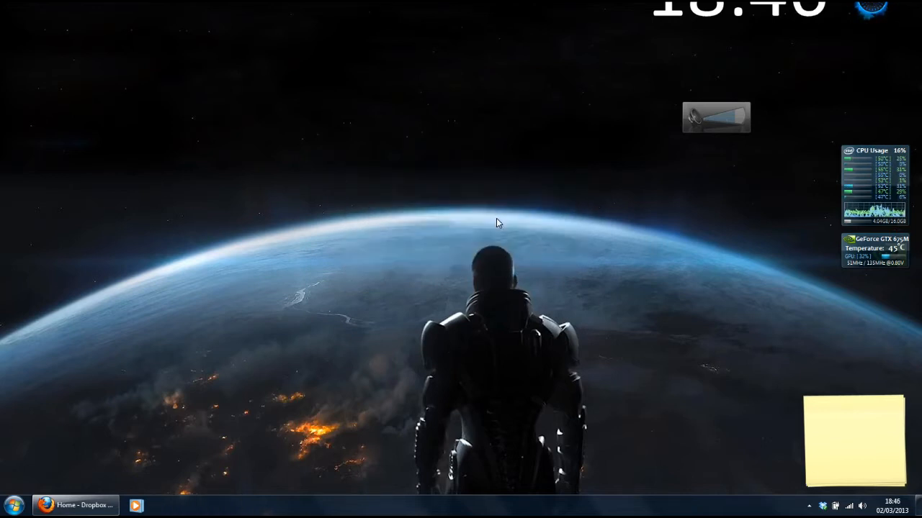
pyautogui.click(13, 504)
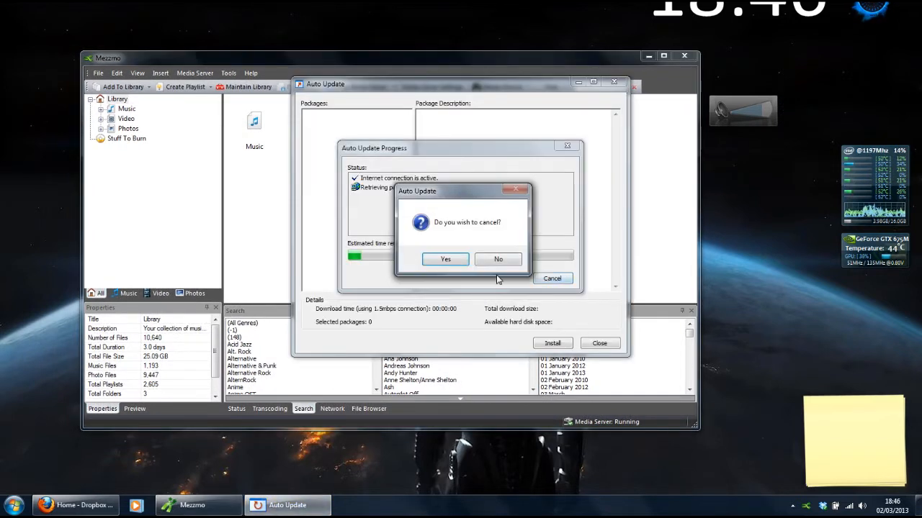
# Cancel Mezzmo's auto update and close Media Server Settings without changes.
pyautogui.click(445, 259)
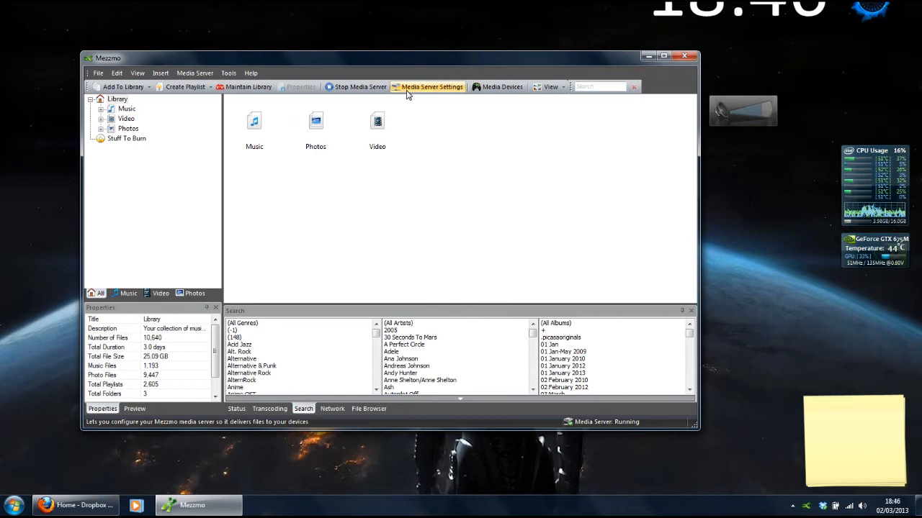
pyautogui.click(431, 86)
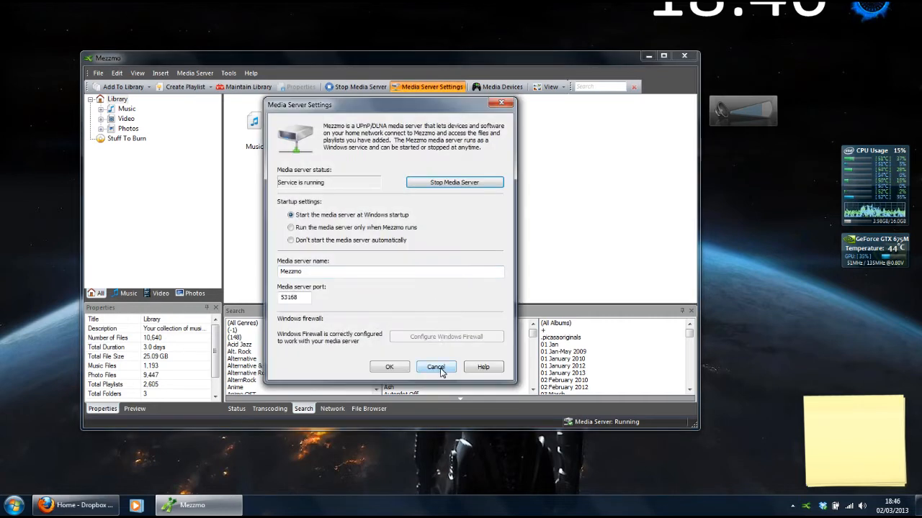
pyautogui.click(436, 368)
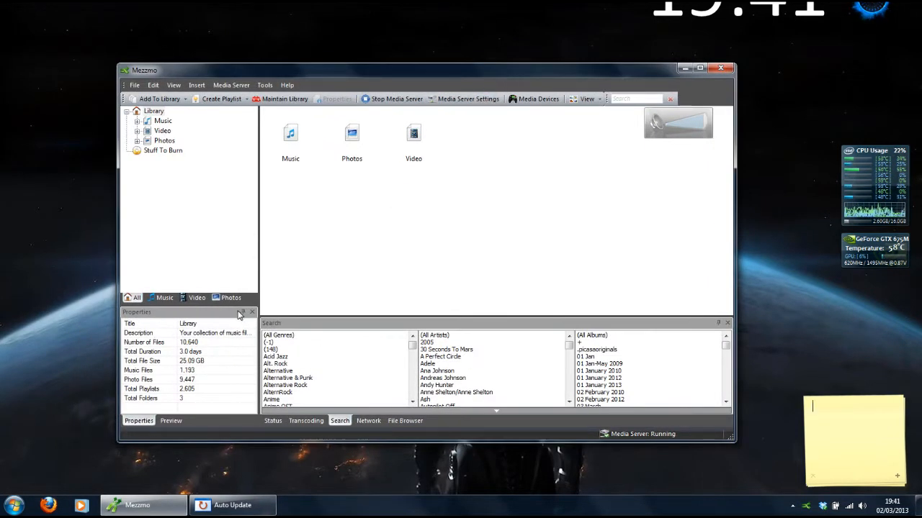
# Filter the library by Photos, then Video, and expand the Video branch.
pyautogui.click(197, 298)
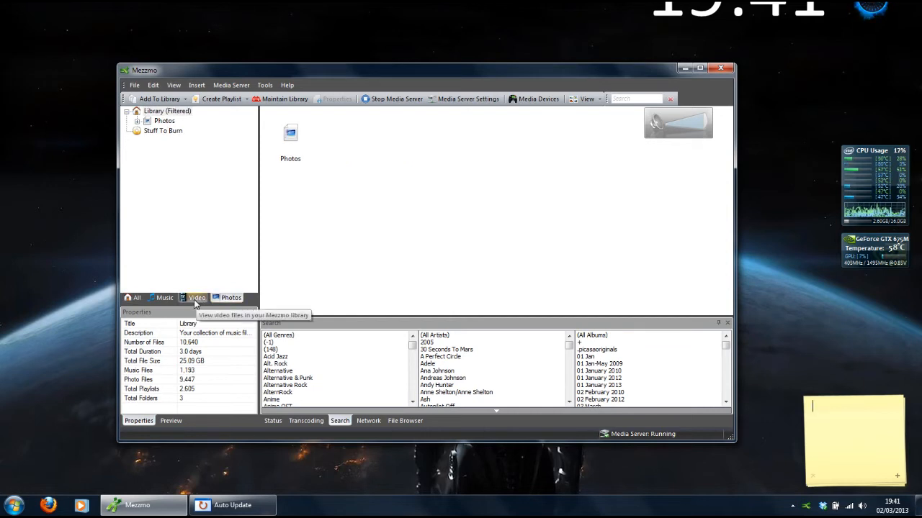
pyautogui.click(136, 297)
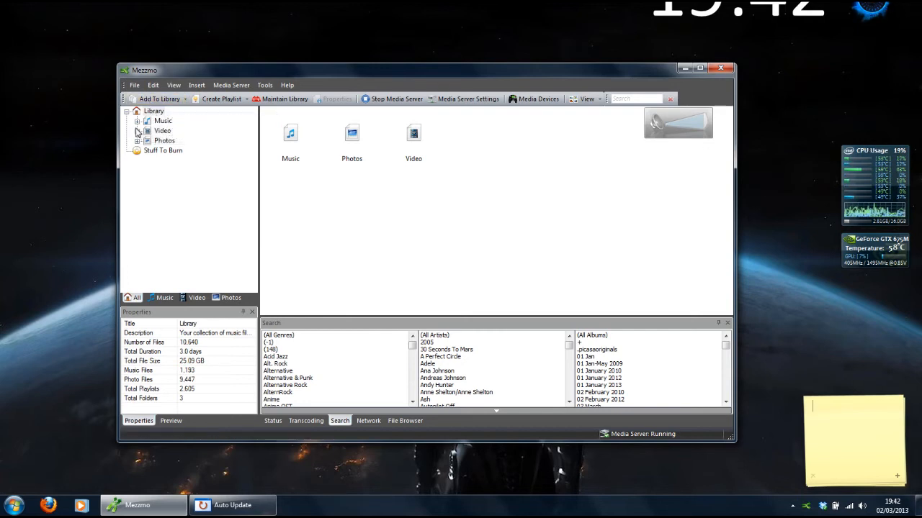
pyautogui.click(137, 131)
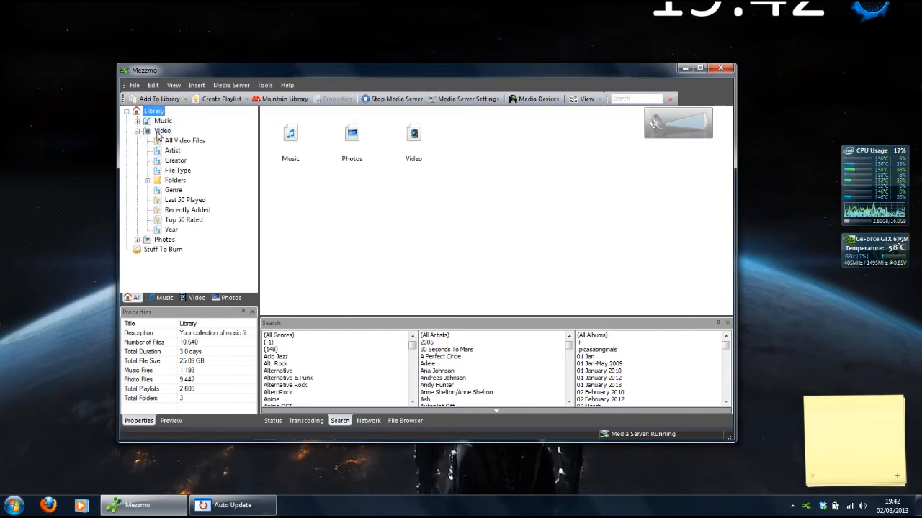
pyautogui.click(162, 130)
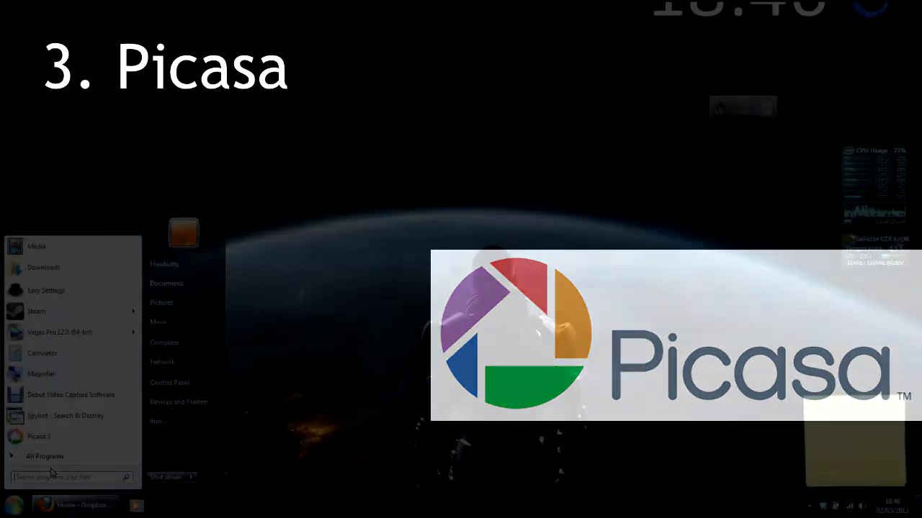
# Launch Picasa 3, open the sheep photo and adjust its colour temperature.
pyautogui.click(39, 437)
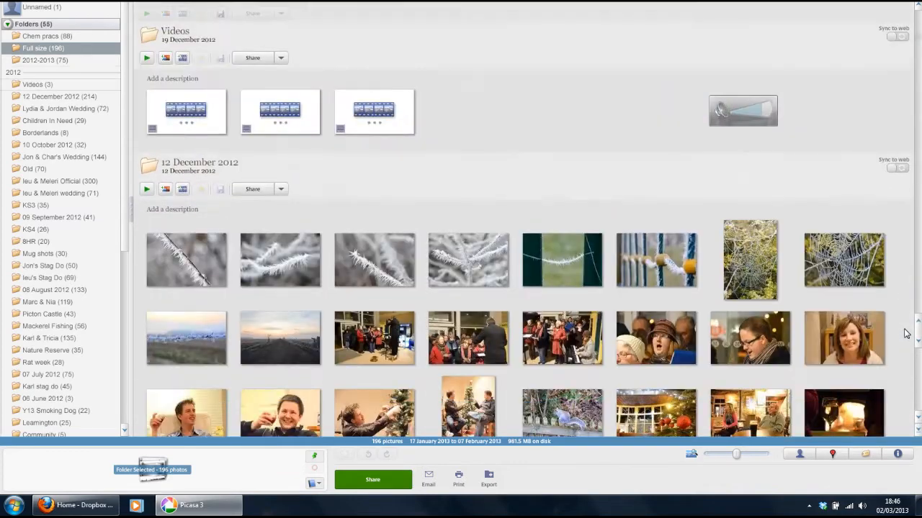
pyautogui.scroll(-3)
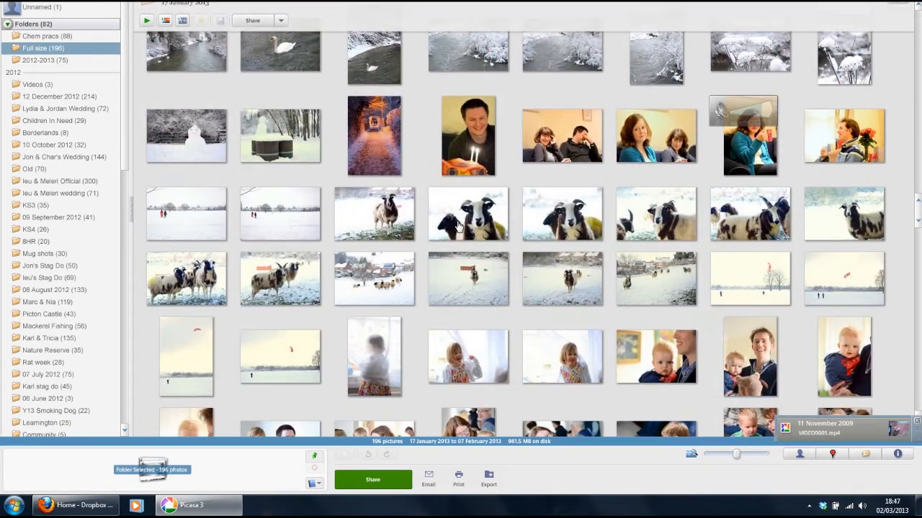
pyautogui.doubleClick(467, 214)
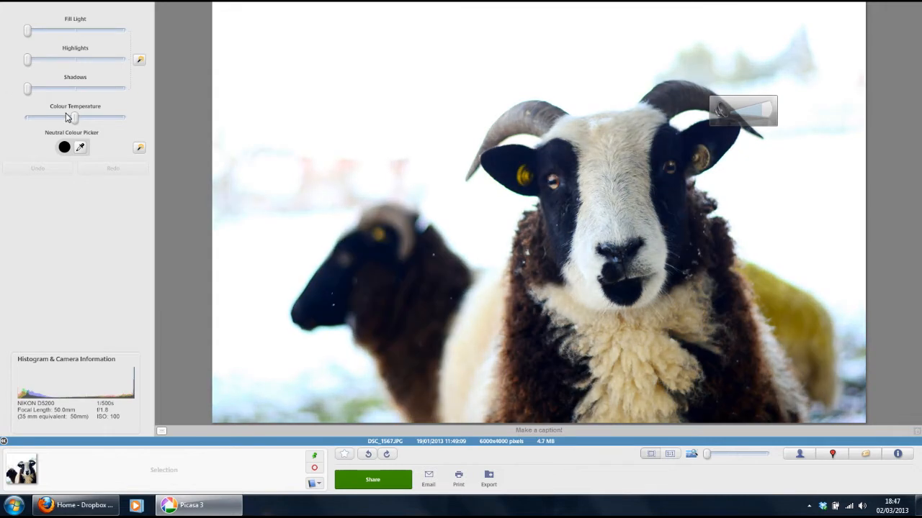
pyautogui.moveTo(68, 116); pyautogui.dragTo(110, 116)
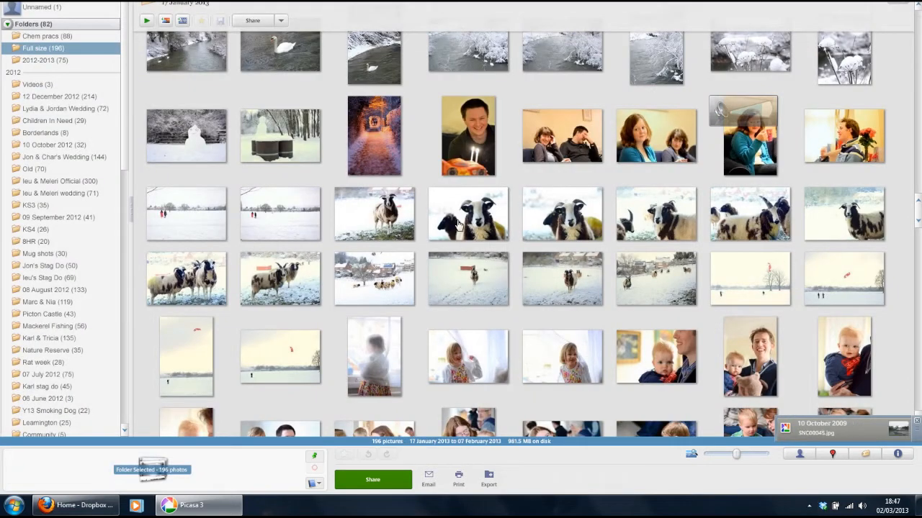
# Open the sheep photo for editing, start a crop, and cancel it.
pyautogui.doubleClick(468, 214)
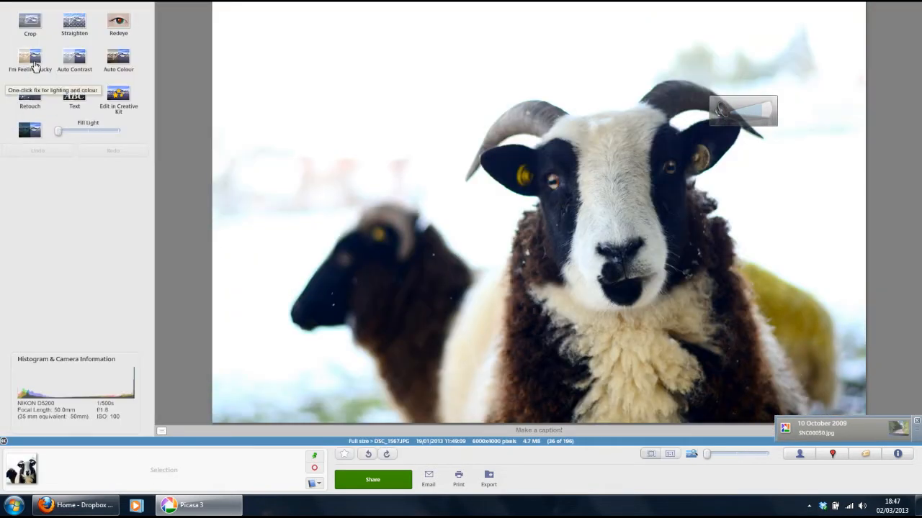
pyautogui.click(29, 26)
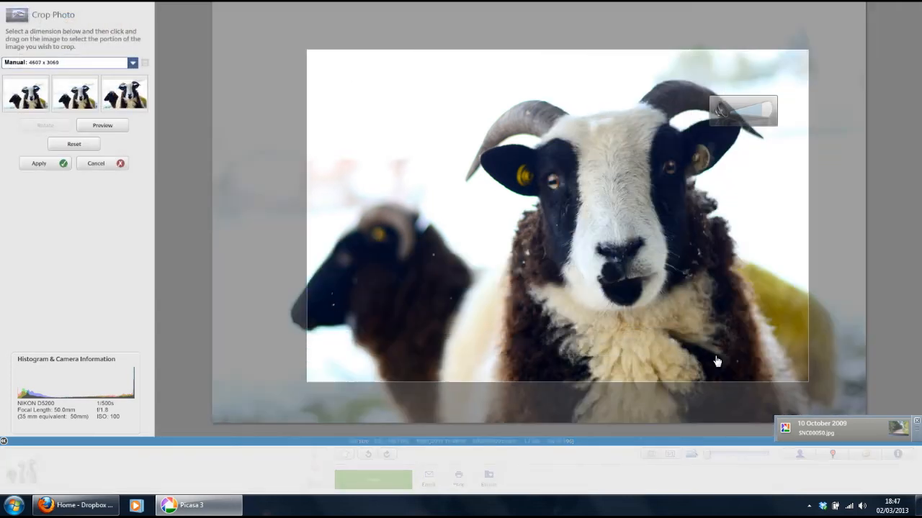
pyautogui.click(94, 163)
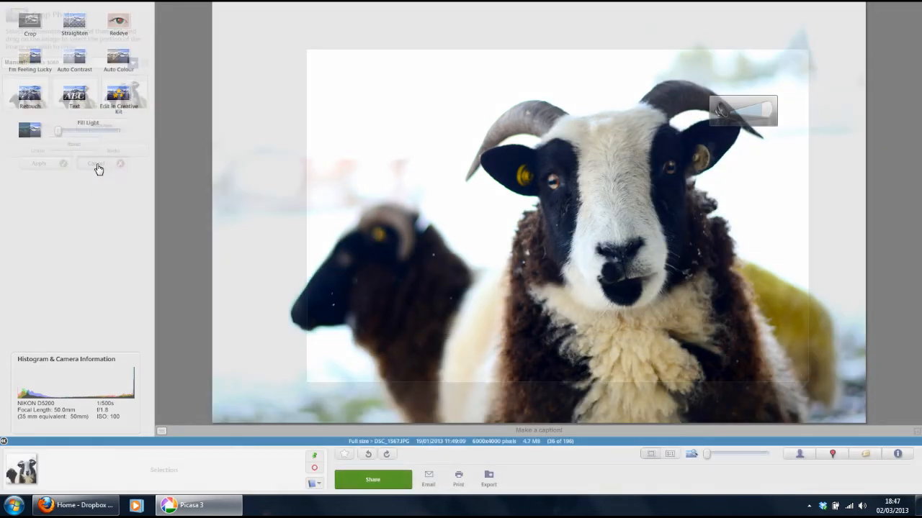
pyautogui.click(75, 21)
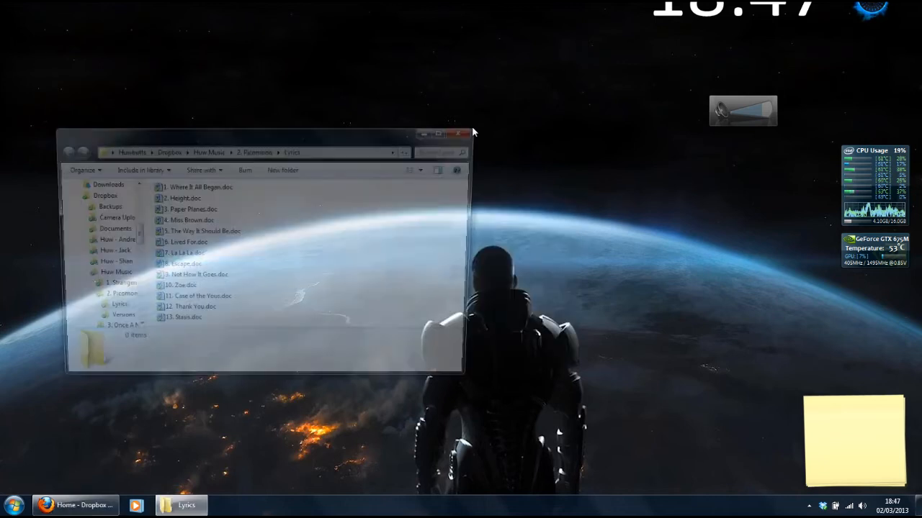
# Close the Lyrics Explorer window with its red X button.
pyautogui.click(459, 134)
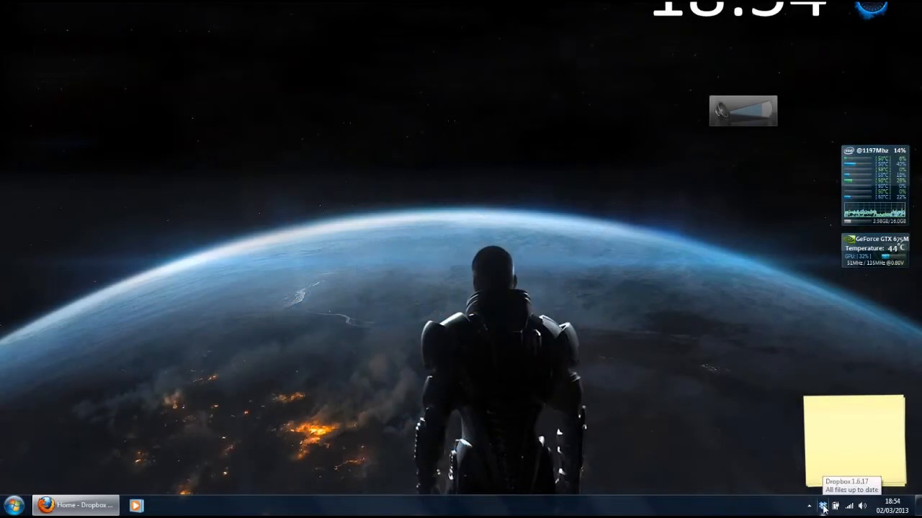
# Open the user's home folder from Start, centre its window, and enter Dropbox.
pyautogui.click(15, 506)
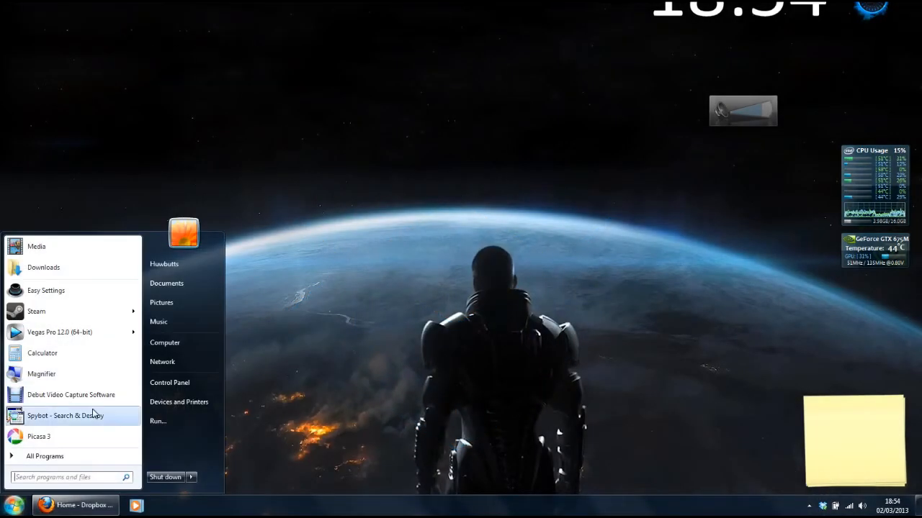
pyautogui.click(165, 263)
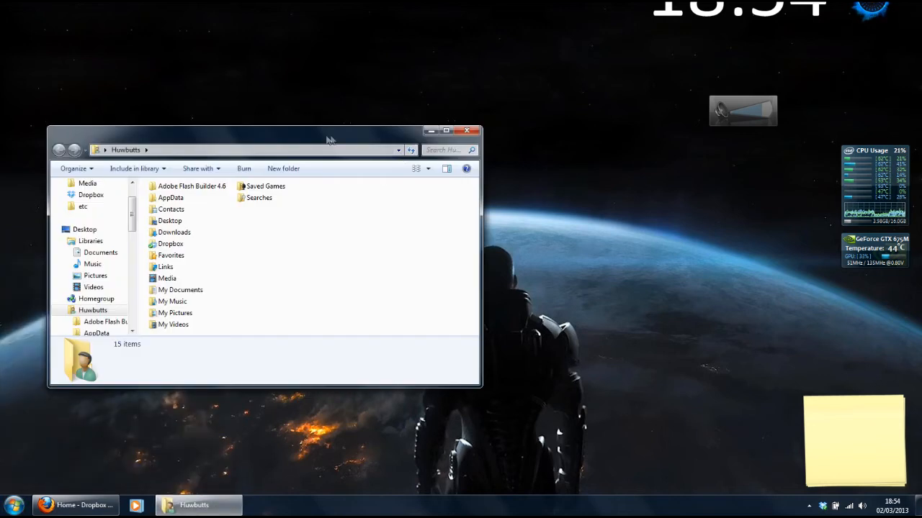
pyautogui.moveTo(288, 130); pyautogui.dragTo(439, 151)
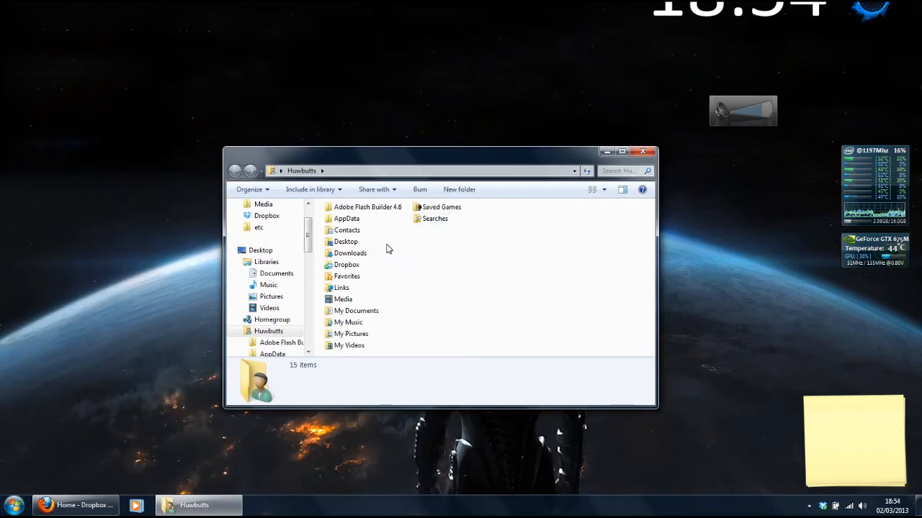
pyautogui.moveTo(346, 264)
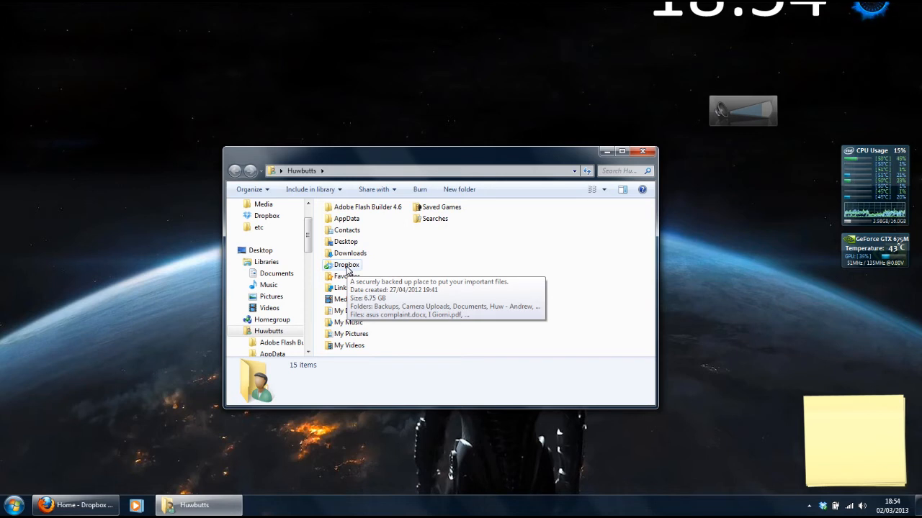
pyautogui.moveTo(431, 290)
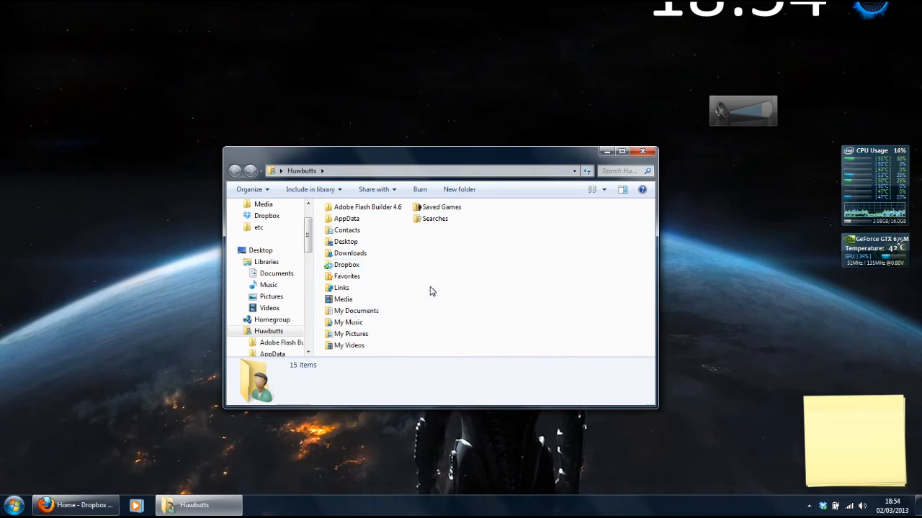
pyautogui.moveTo(346, 264)
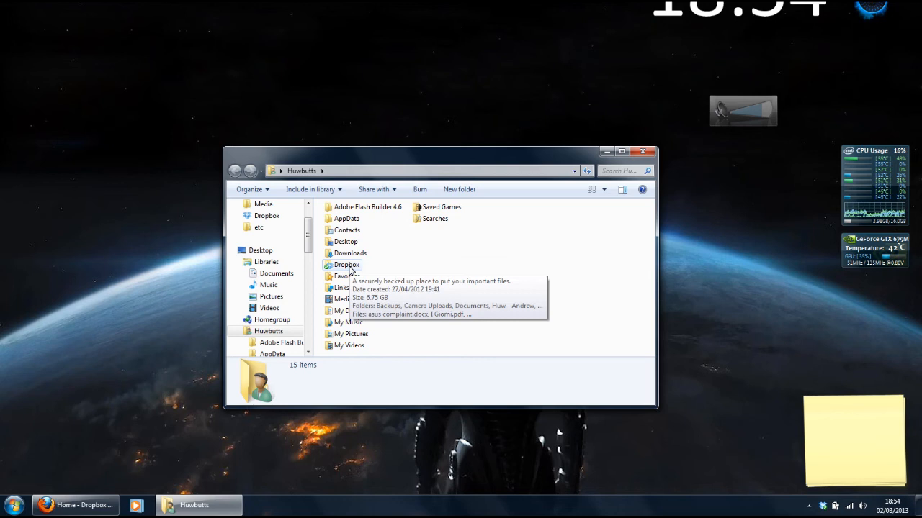
pyautogui.doubleClick(347, 264)
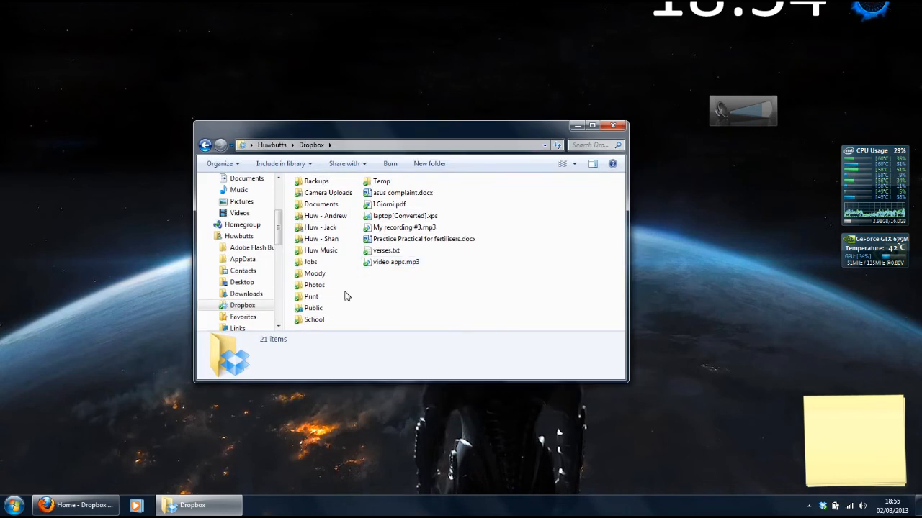
pyautogui.click(401, 192)
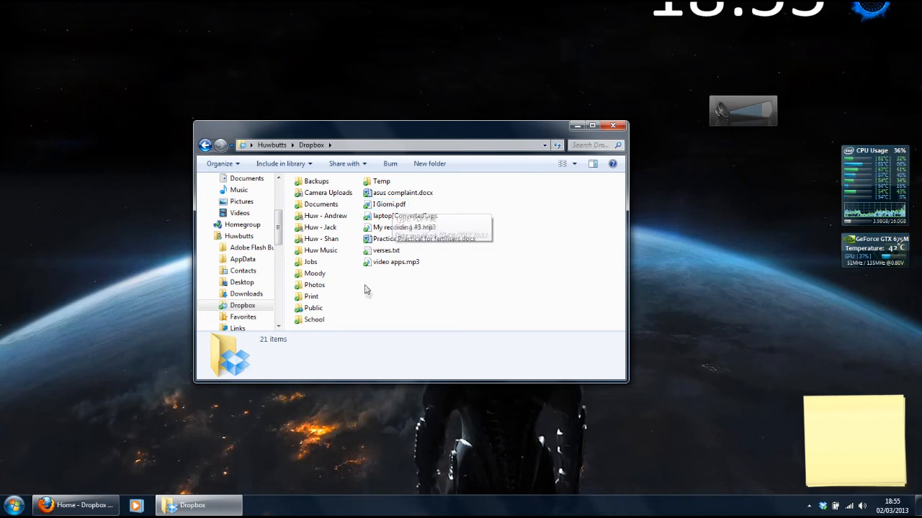
pyautogui.rightClick(437, 308)
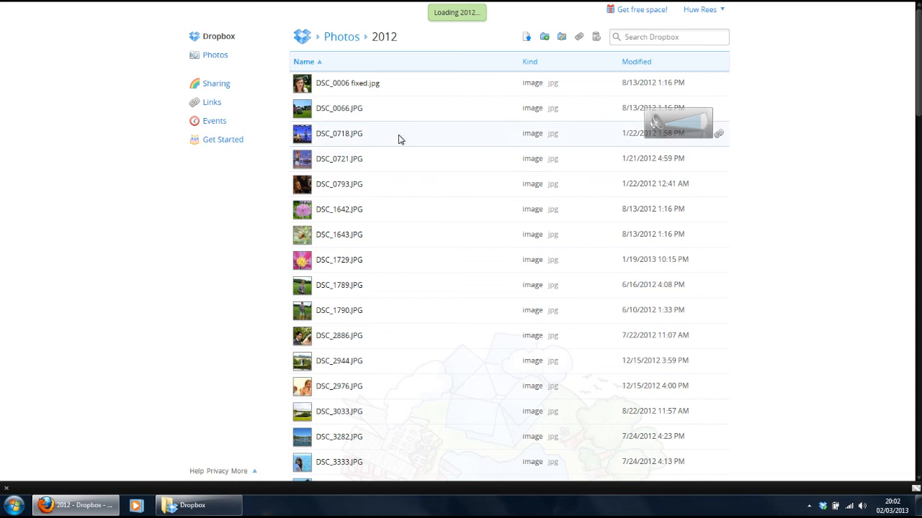
pyautogui.moveTo(423, 98)
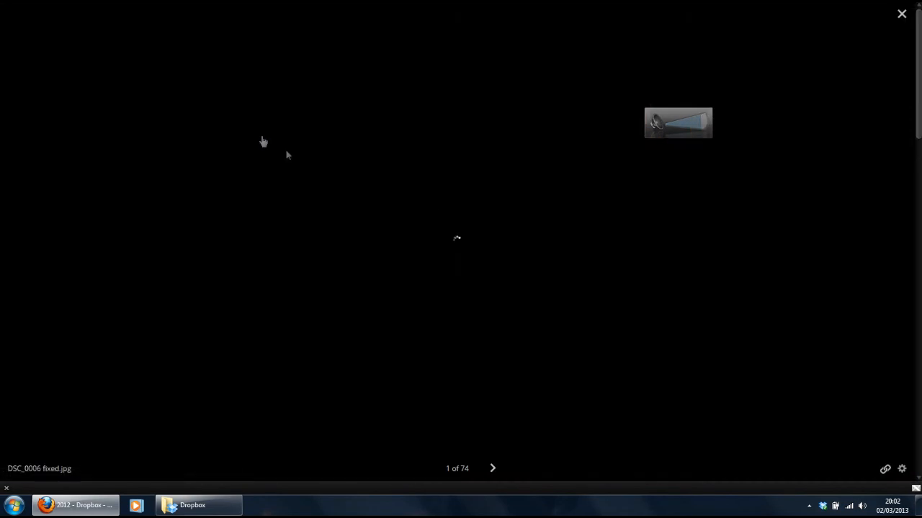
# Advance through the Photos 2012 album in the viewer, reaching photo 11 of 74.
pyautogui.click(492, 469)
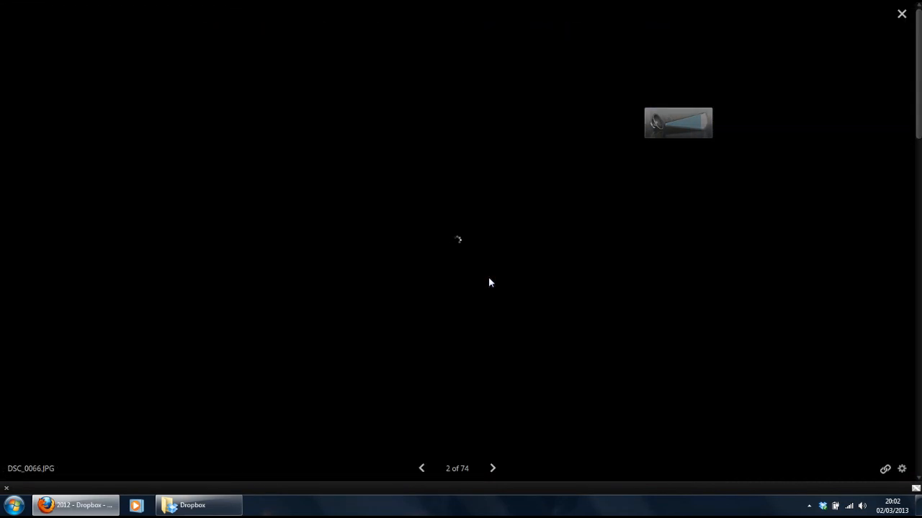
pyautogui.moveTo(517, 366)
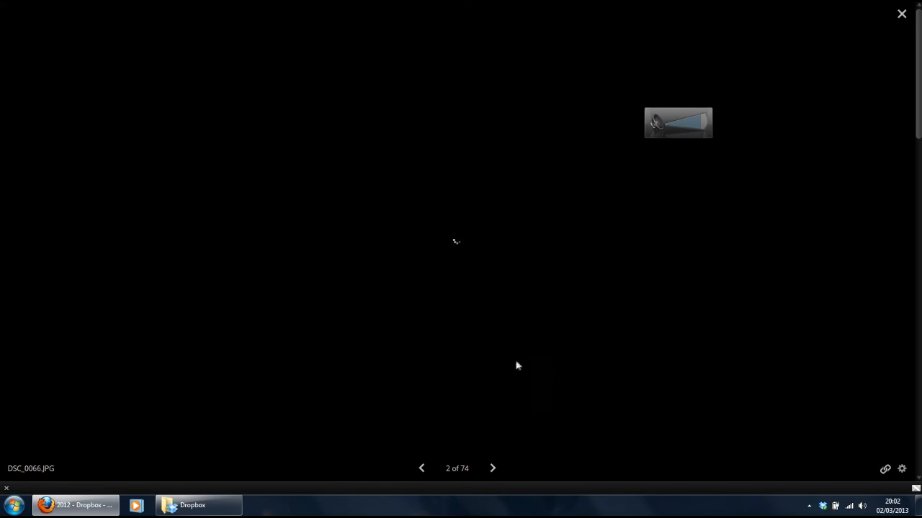
pyautogui.click(492, 468)
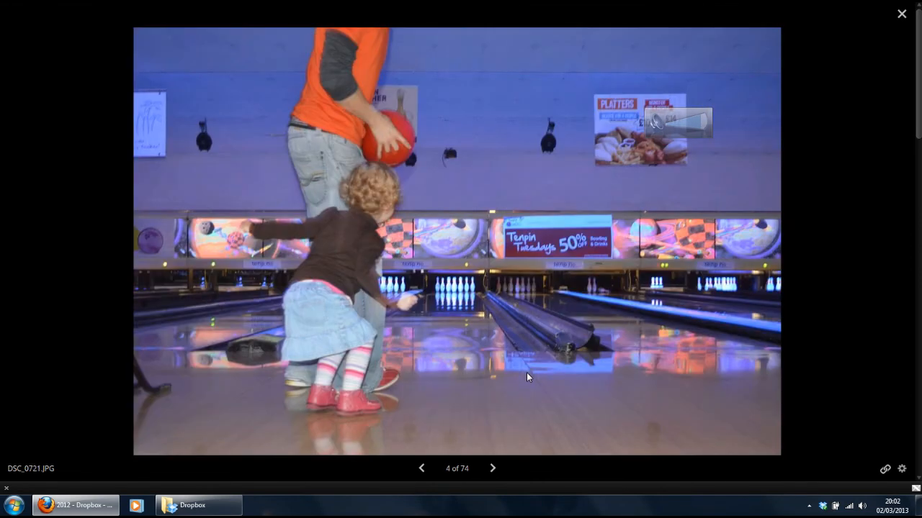
pyautogui.click(492, 468)
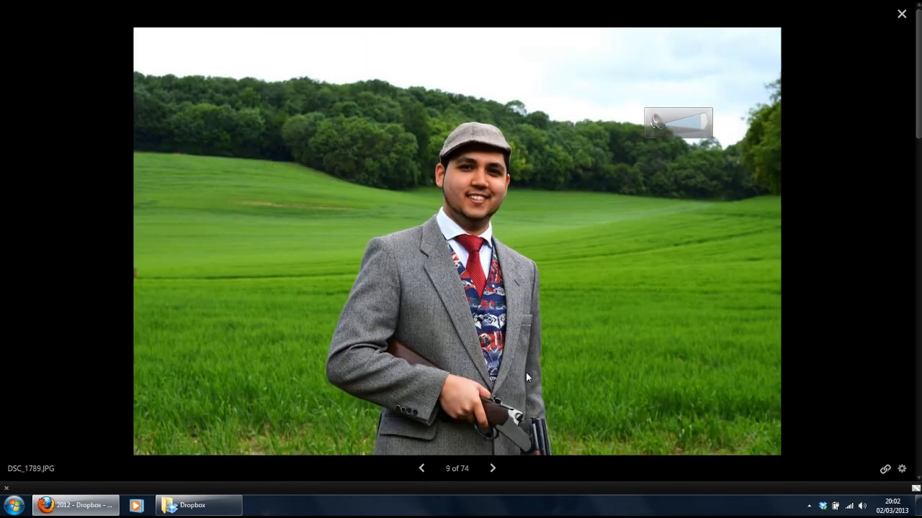
pyautogui.click(493, 468)
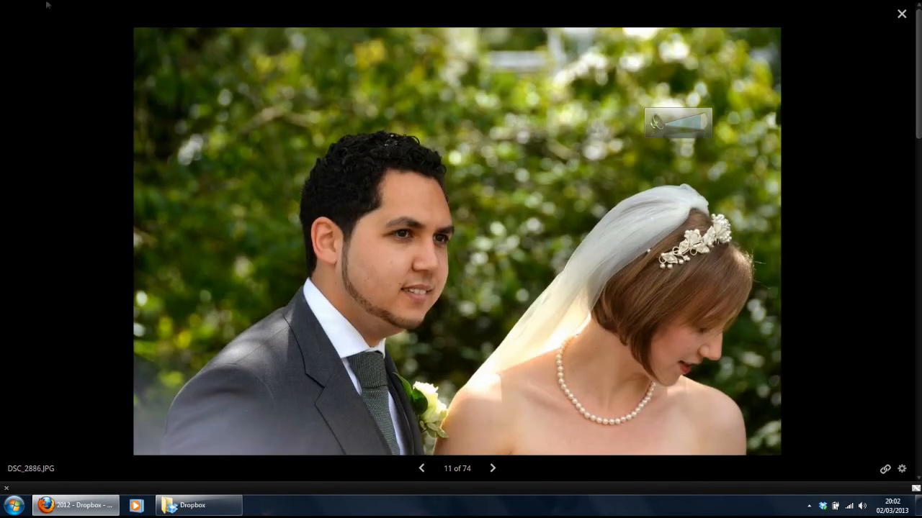
pyautogui.click(492, 468)
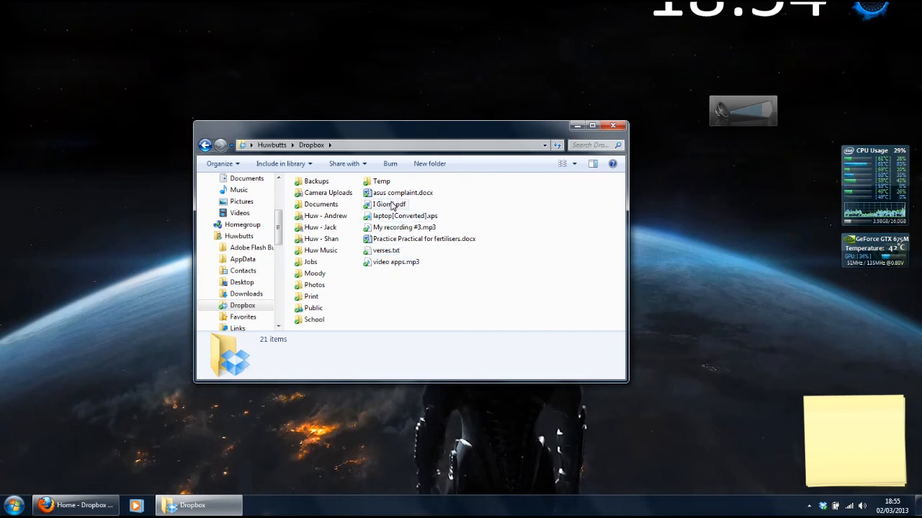
pyautogui.moveTo(393, 206)
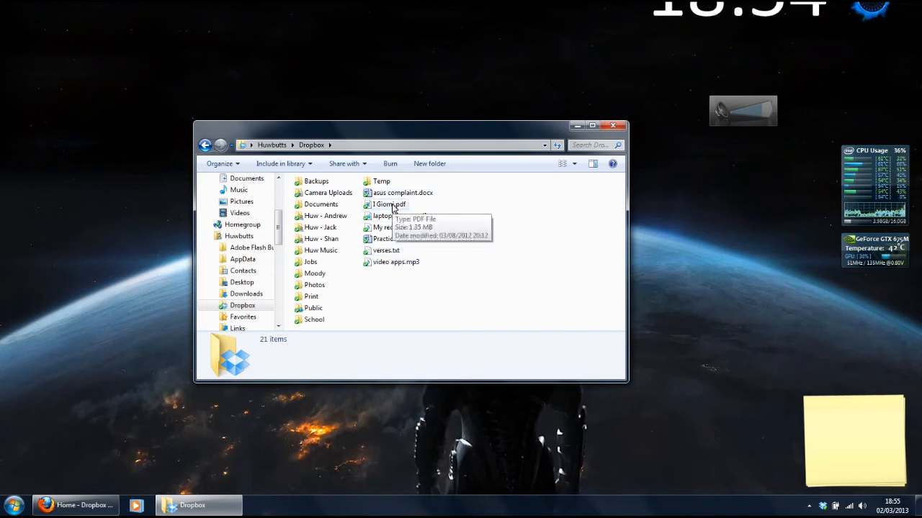